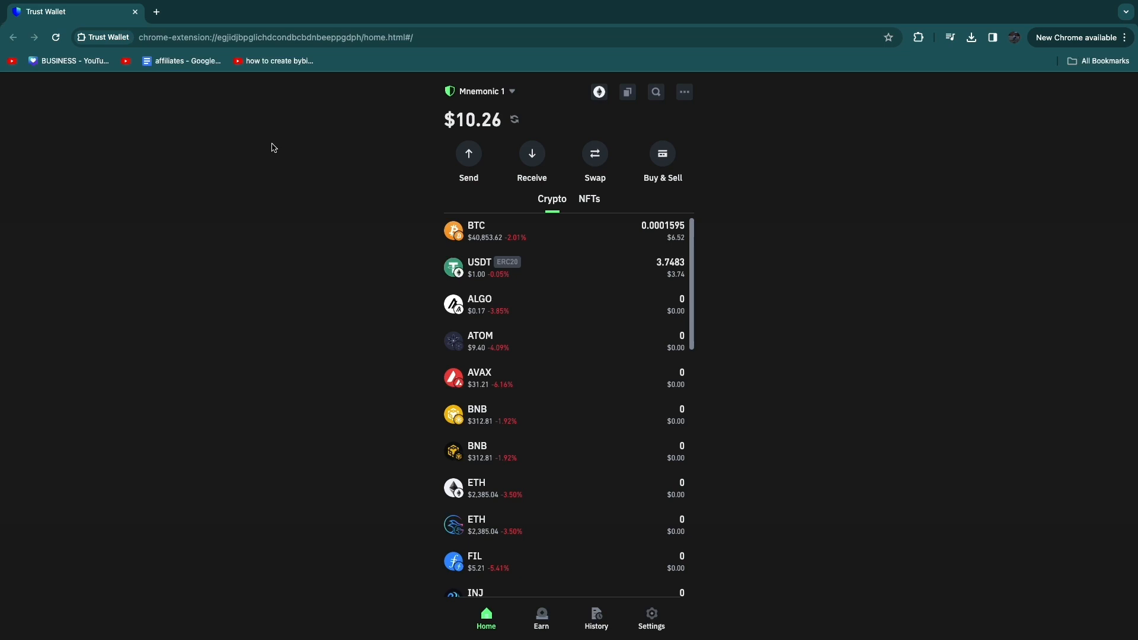
- Display the USDT receive address with its QR code, then dismiss it
click(515, 120)
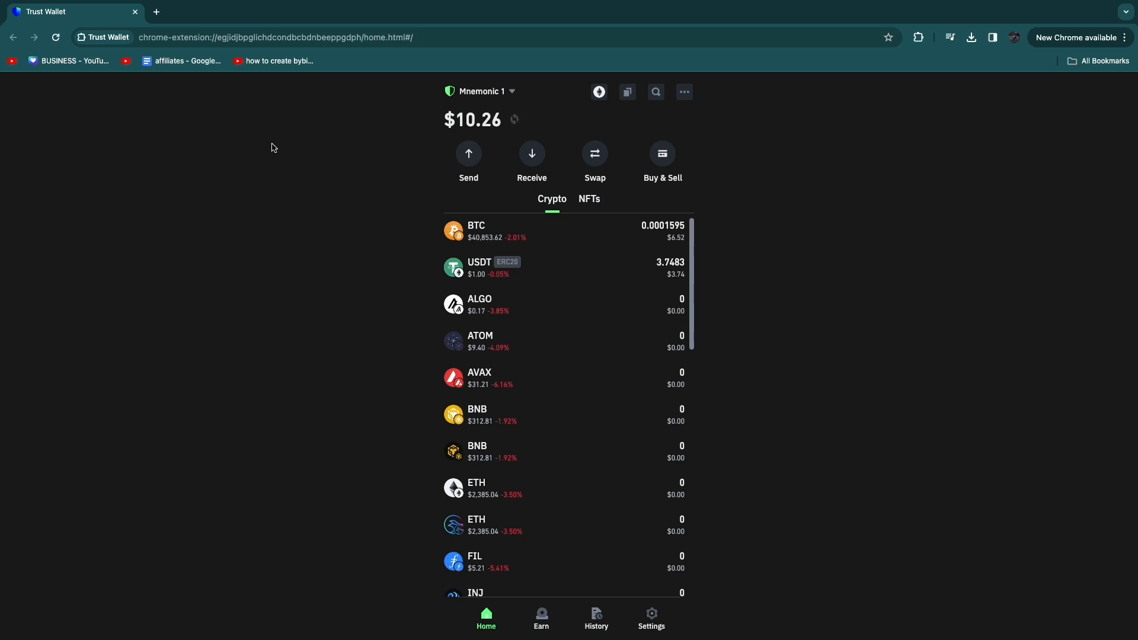
click(531, 160)
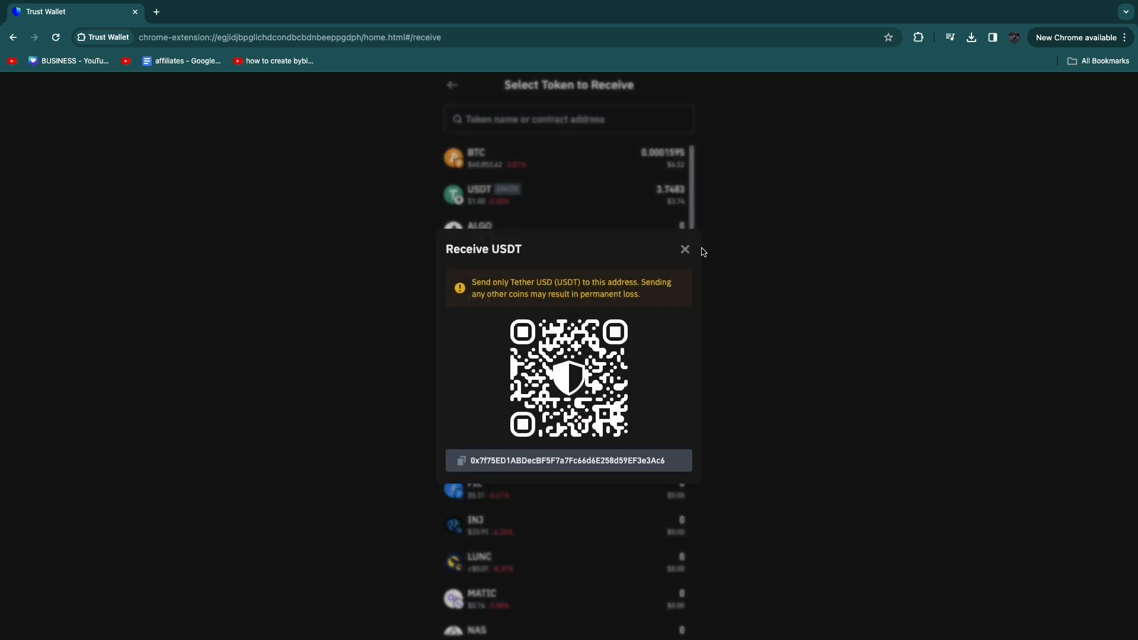
click(682, 249)
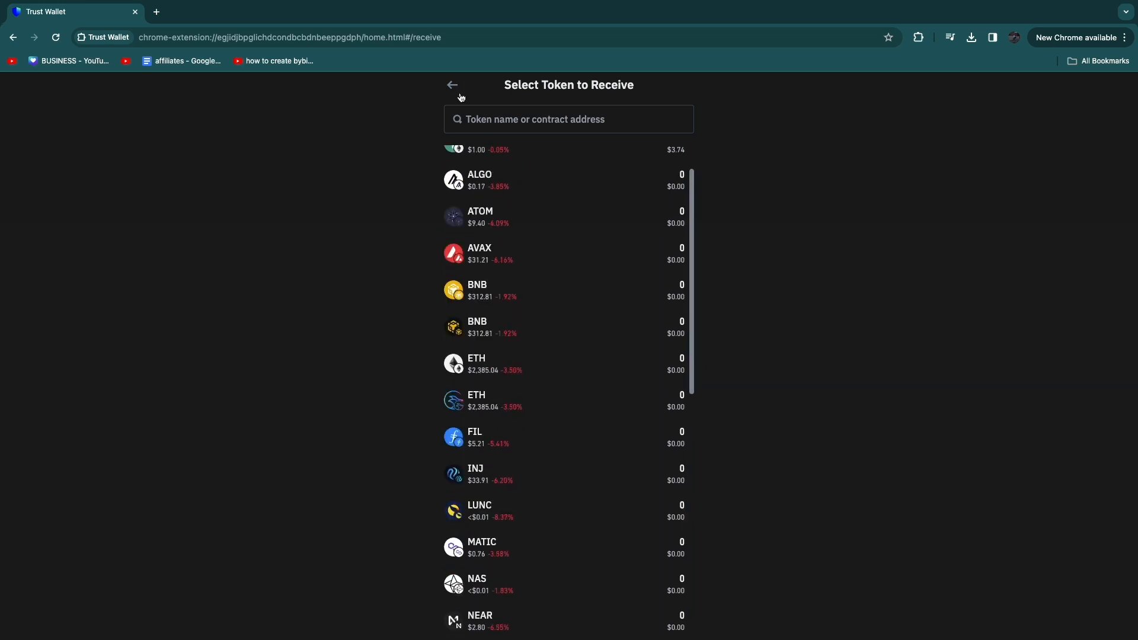
- Filter Manage crypto for 'usdt' to confirm the Ethereum and Solana USDT tokens are enabled
click(451, 85)
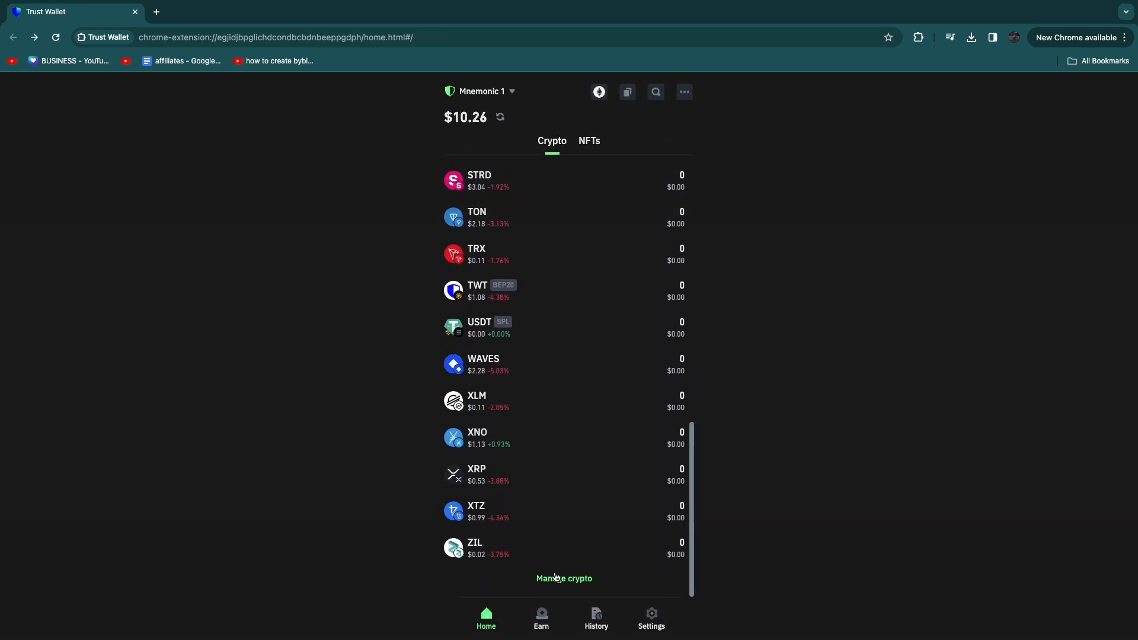
click(564, 578)
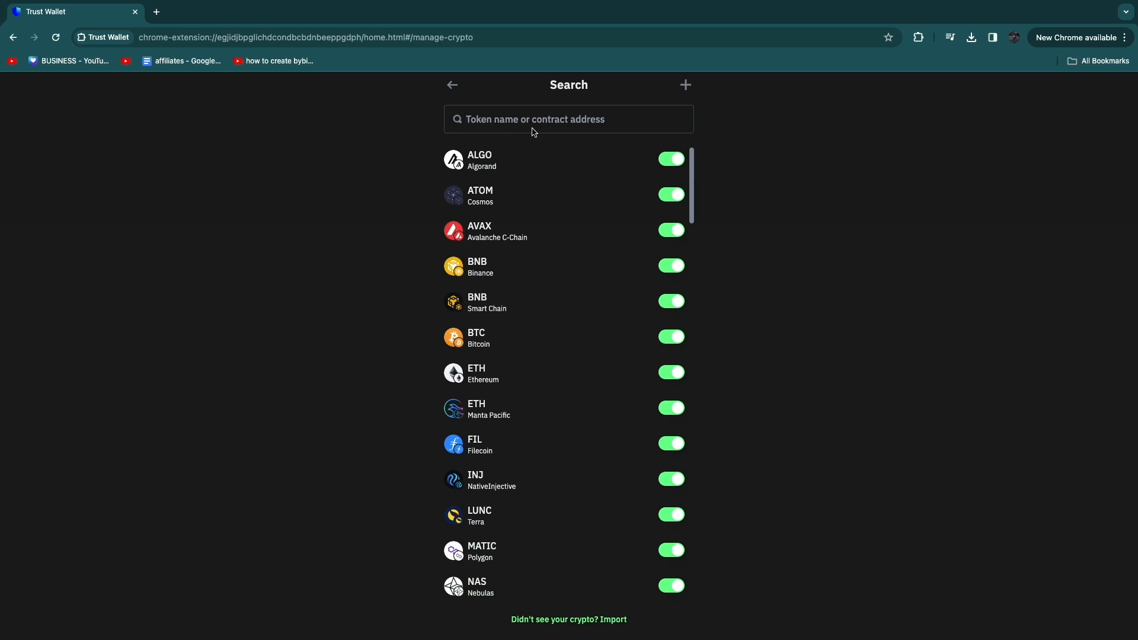
text(usdt)
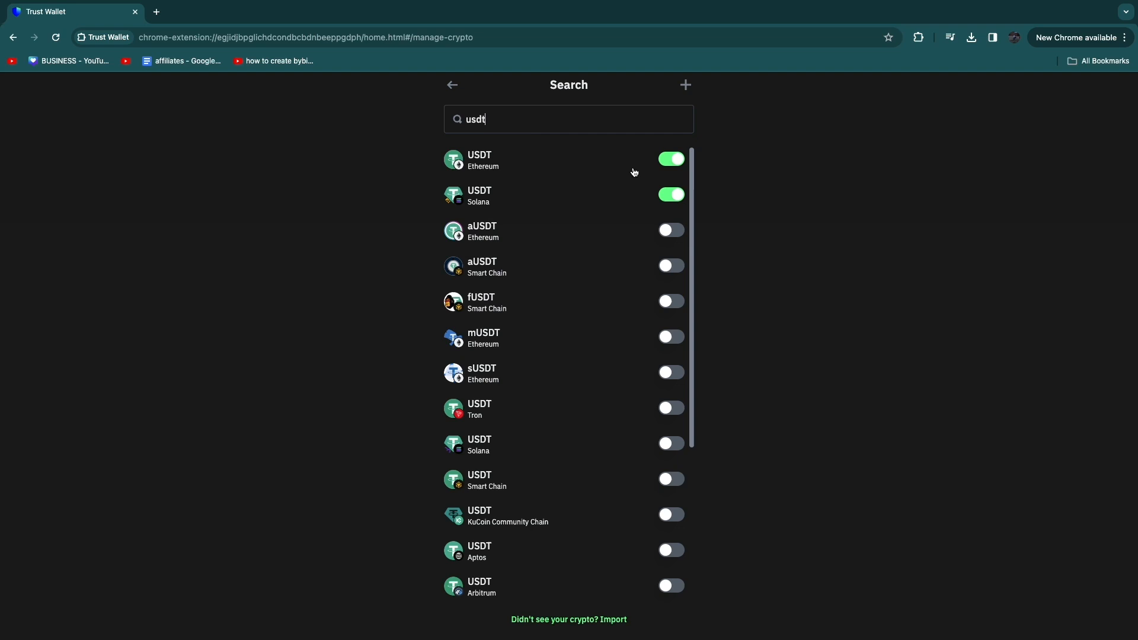
mouse_move(431, 100)
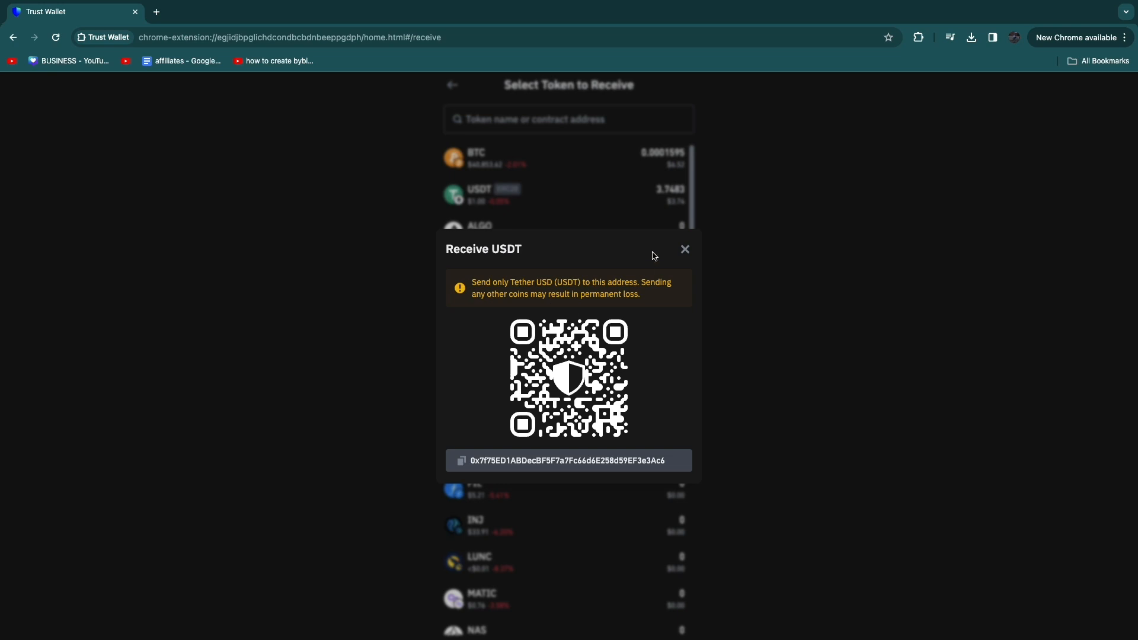
- Dismiss the reopened USDT receive address and return Home to the $10.26 balance
click(682, 249)
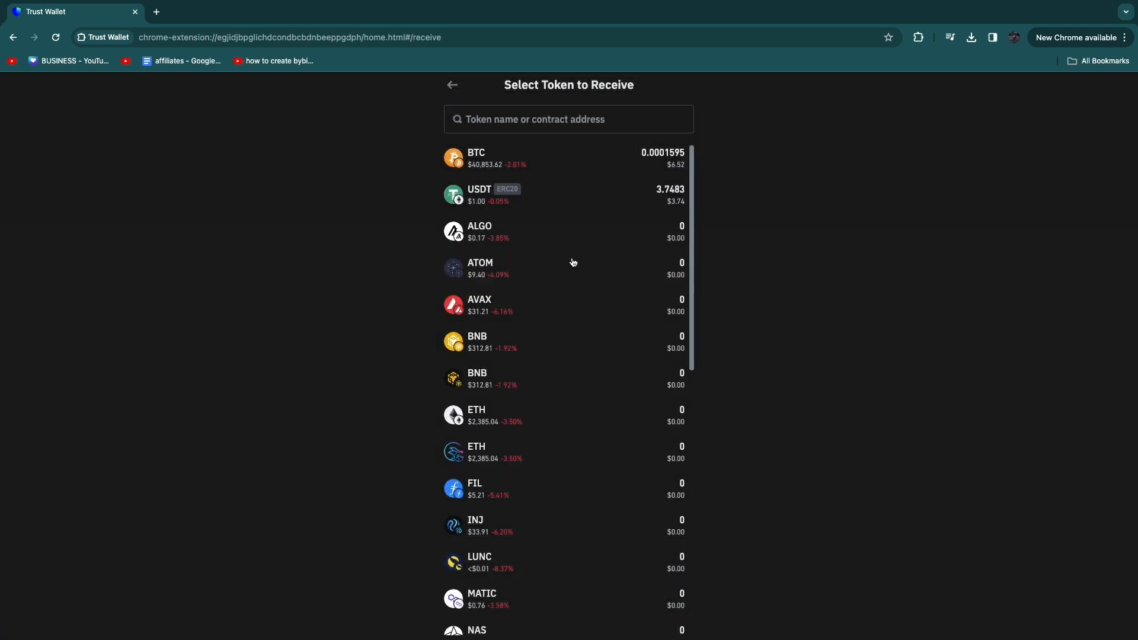
mouse_move(488, 192)
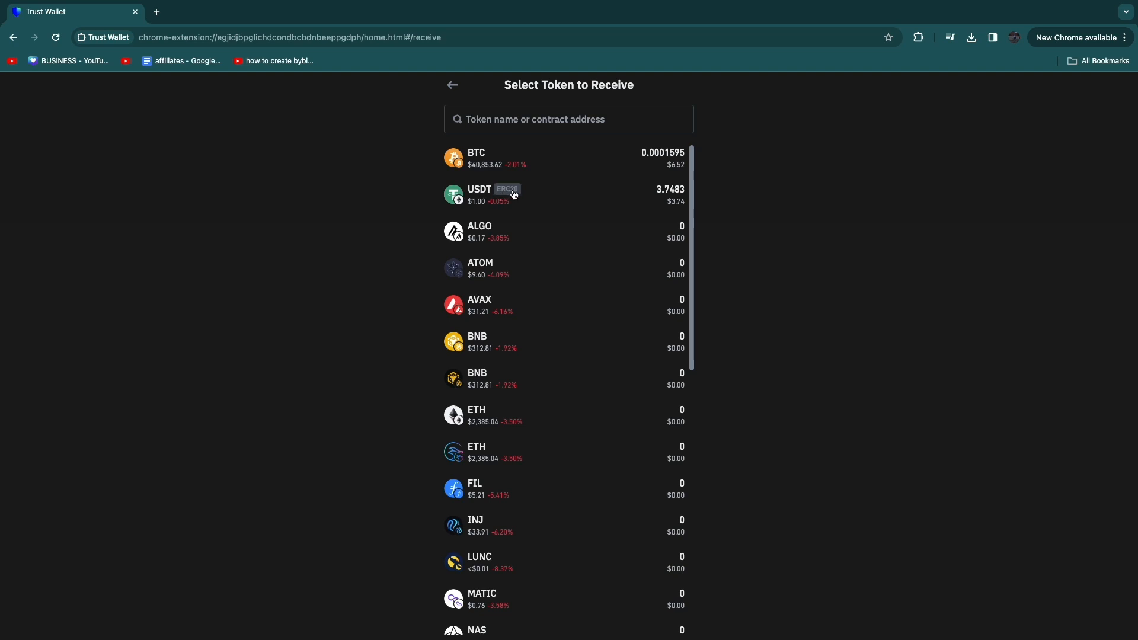
mouse_move(547, 208)
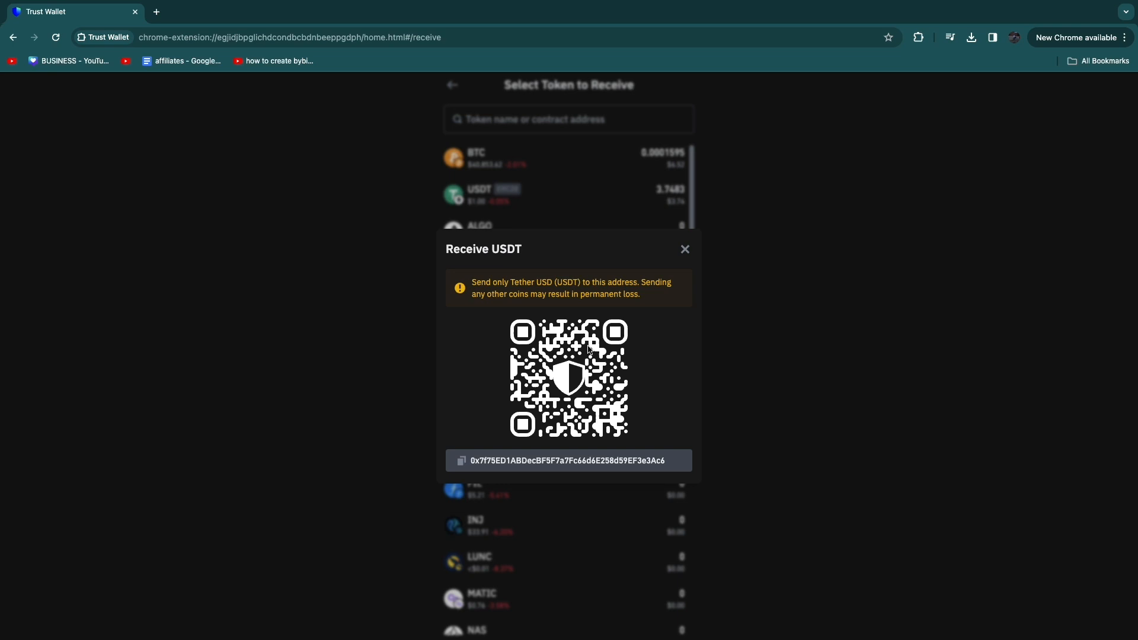
click(682, 249)
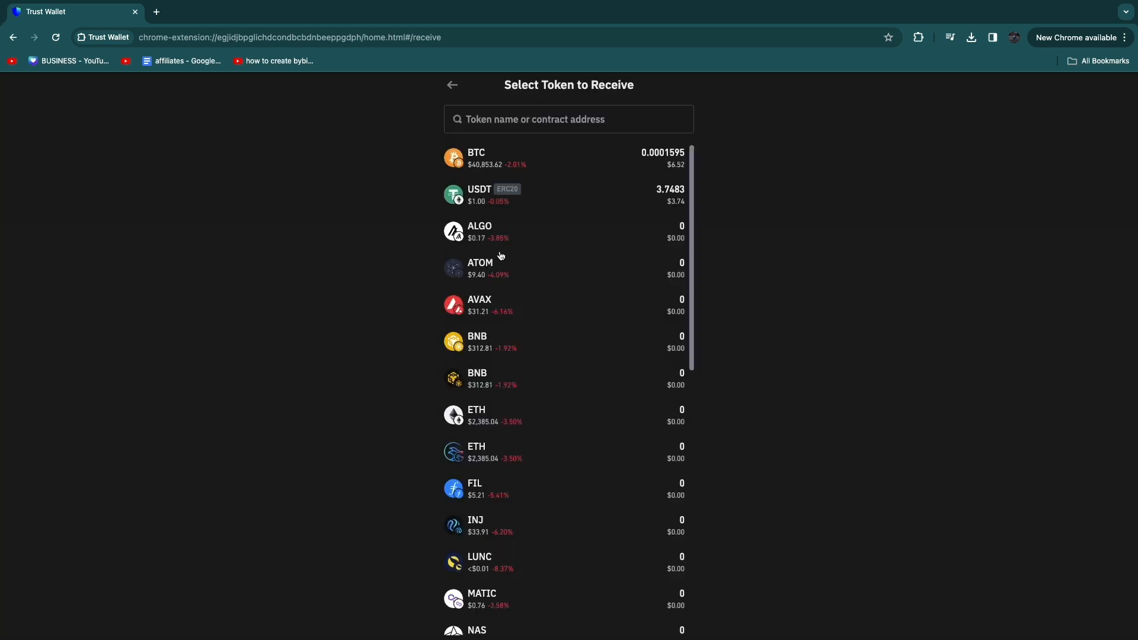
mouse_move(446, 217)
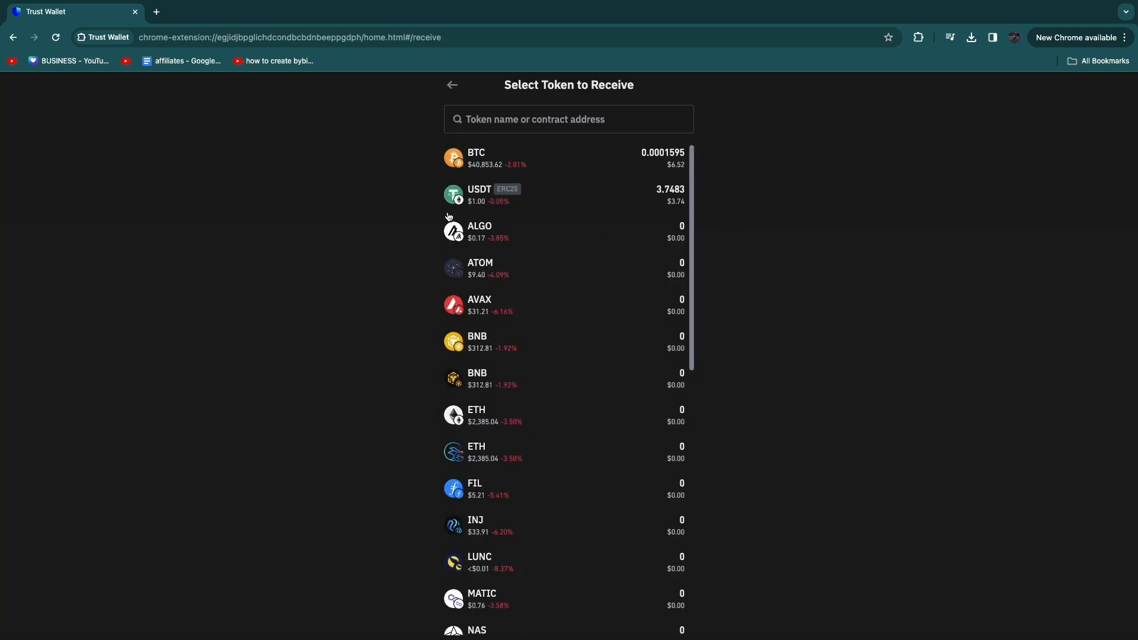
click(451, 84)
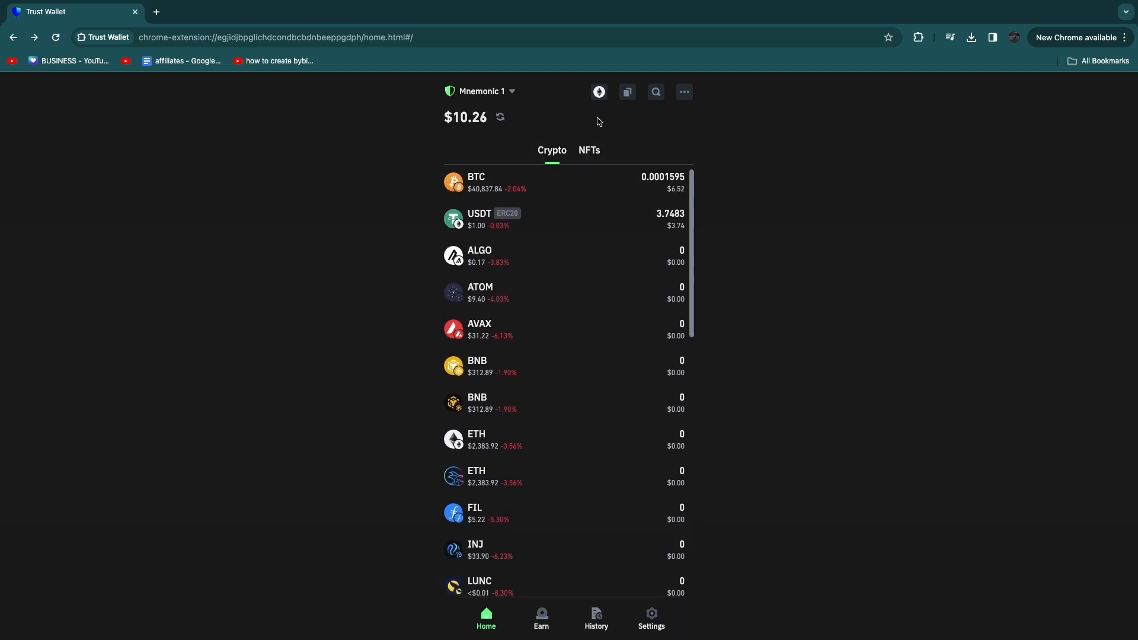
- Set Buy & Sell to spend 50 EUR on USDT and browse the card and bank-transfer quotes
click(598, 91)
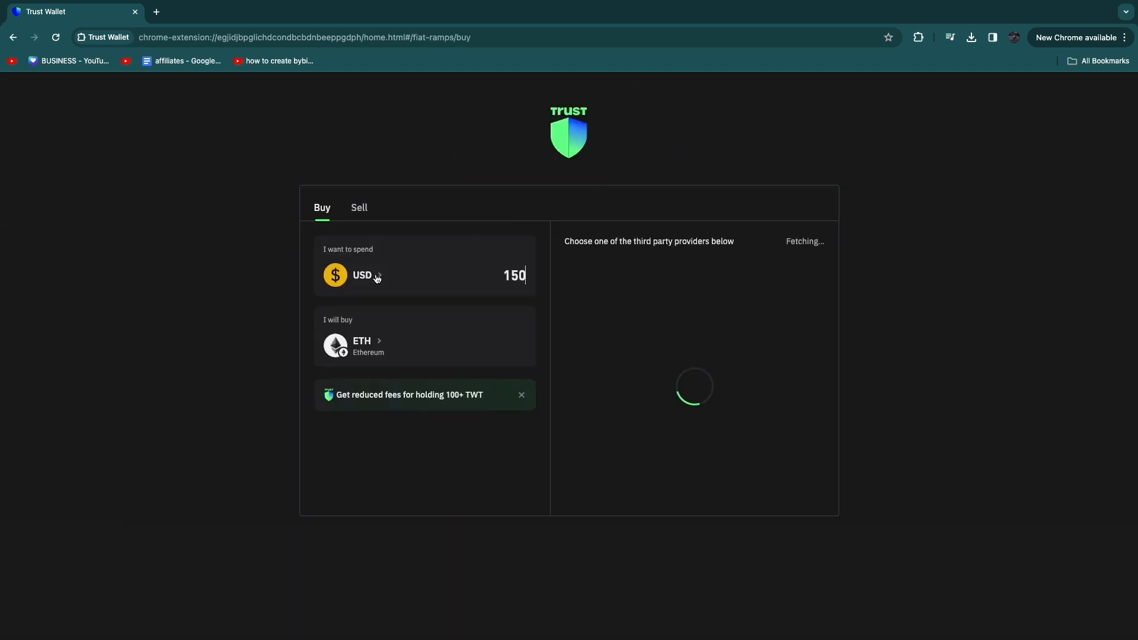
click(352, 275)
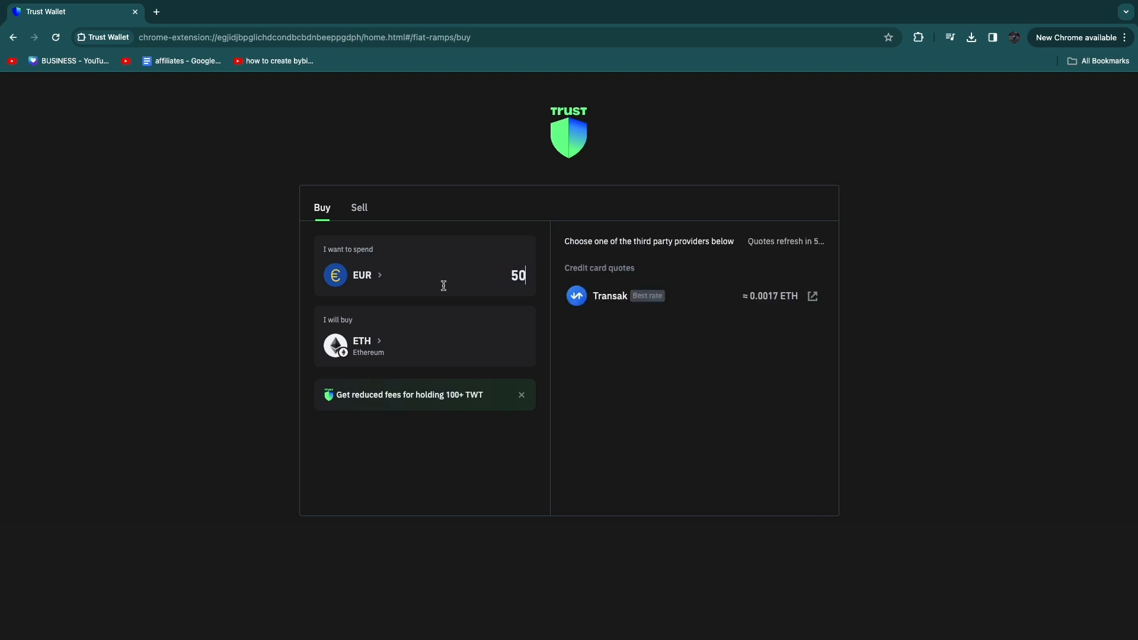
click(362, 346)
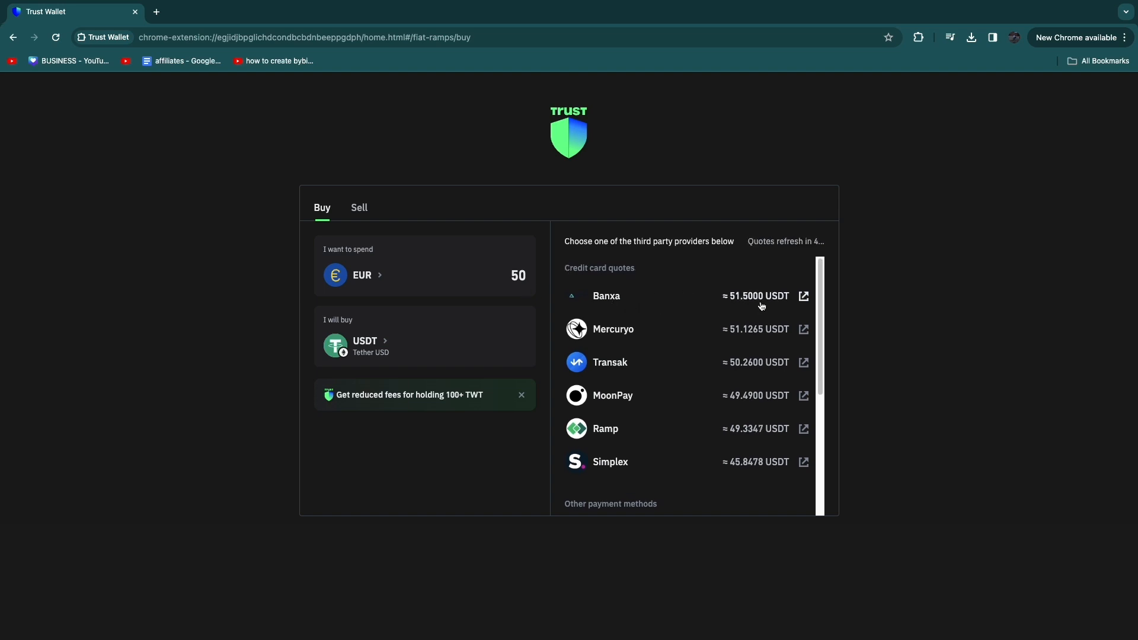
mouse_move(634, 363)
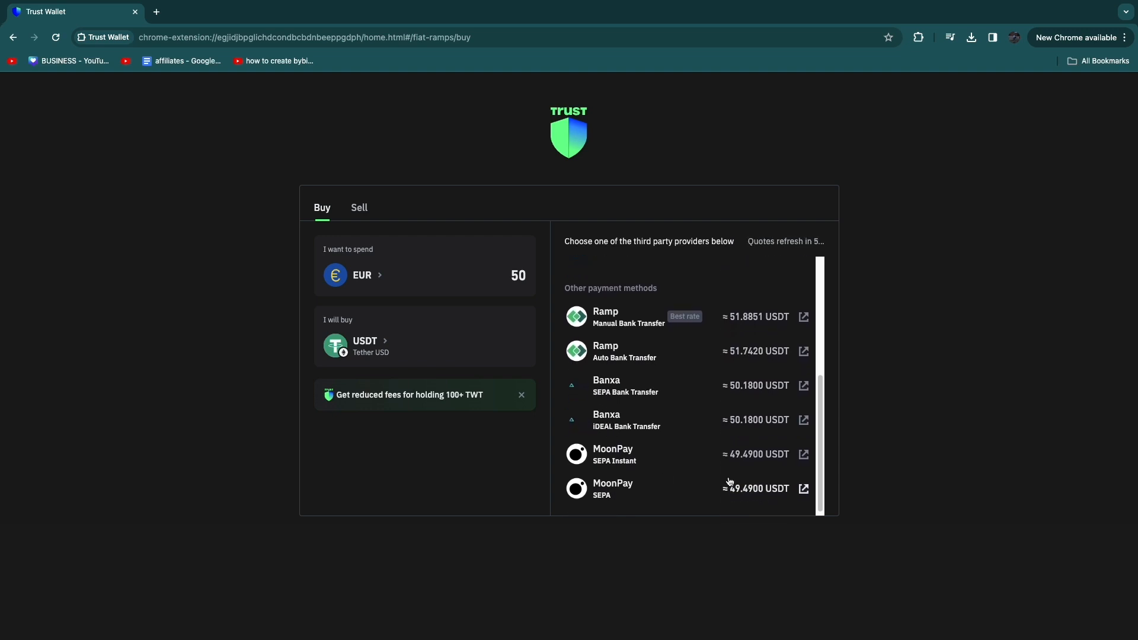
scroll(up, 3)
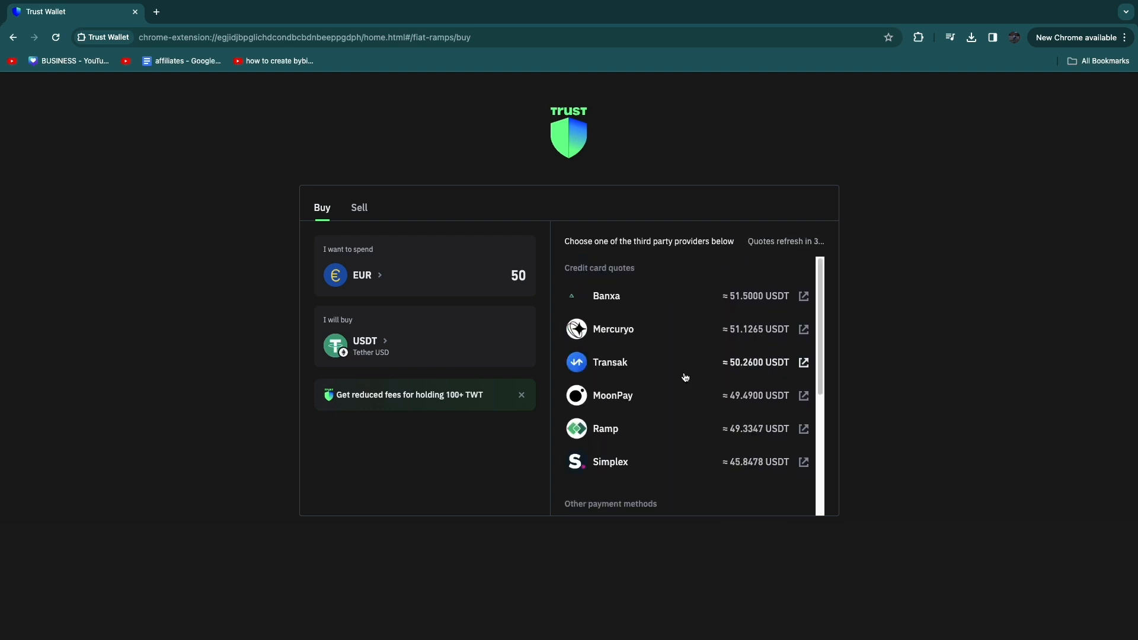
scroll(down, 3)
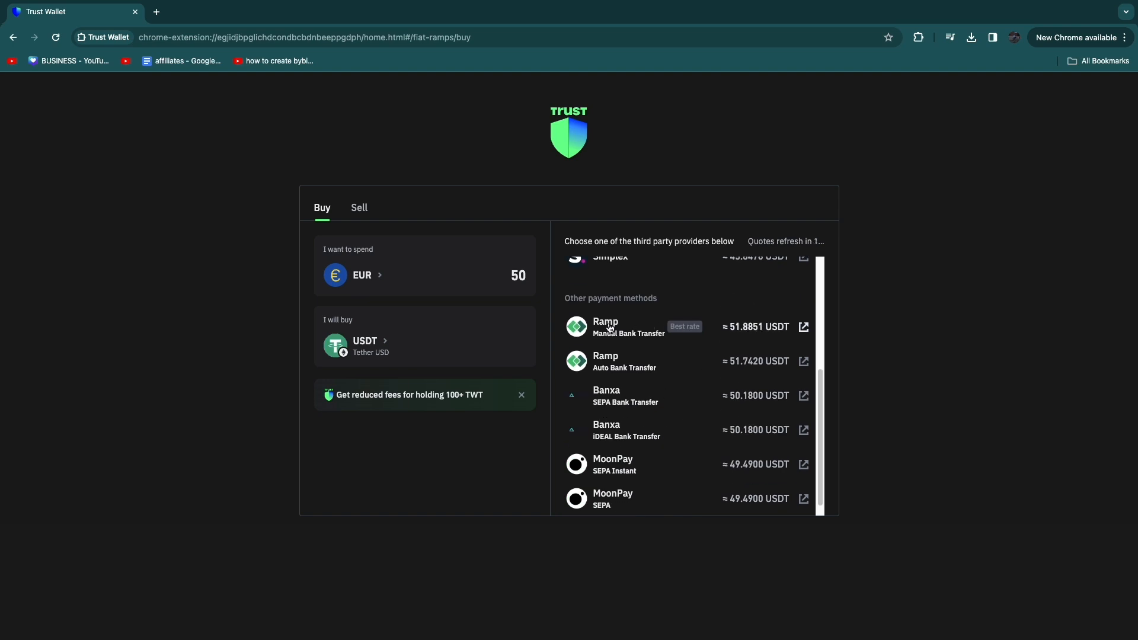
mouse_move(624, 345)
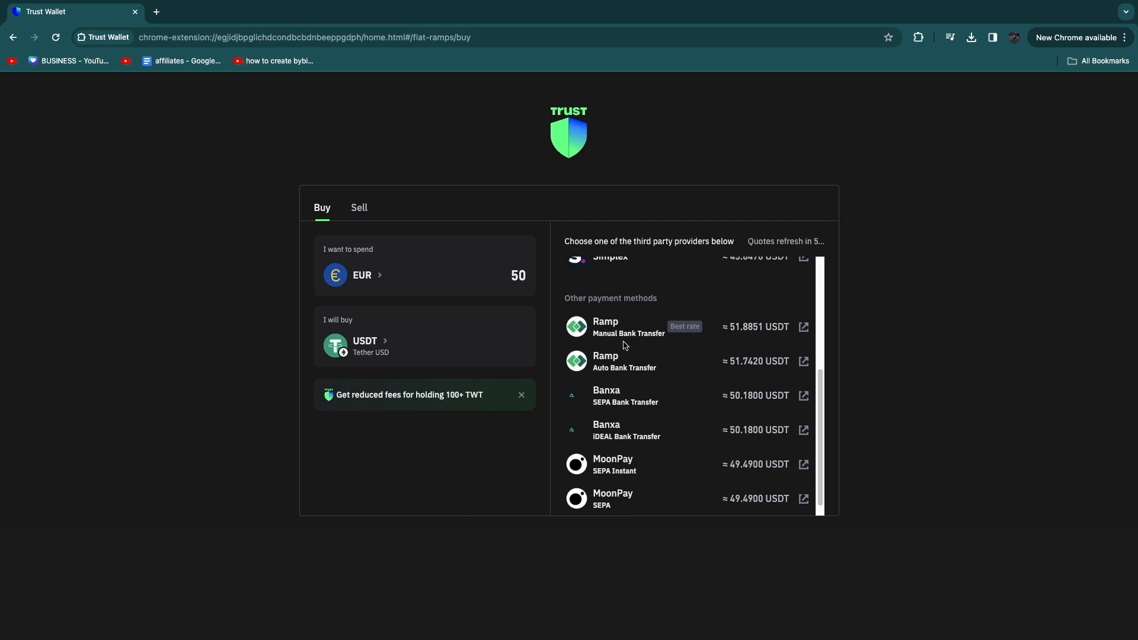
- Open Ramp's Manual Bank Transfer quote in a new tab: pay 50 EUR, receive about 51.9 USDT
click(803, 327)
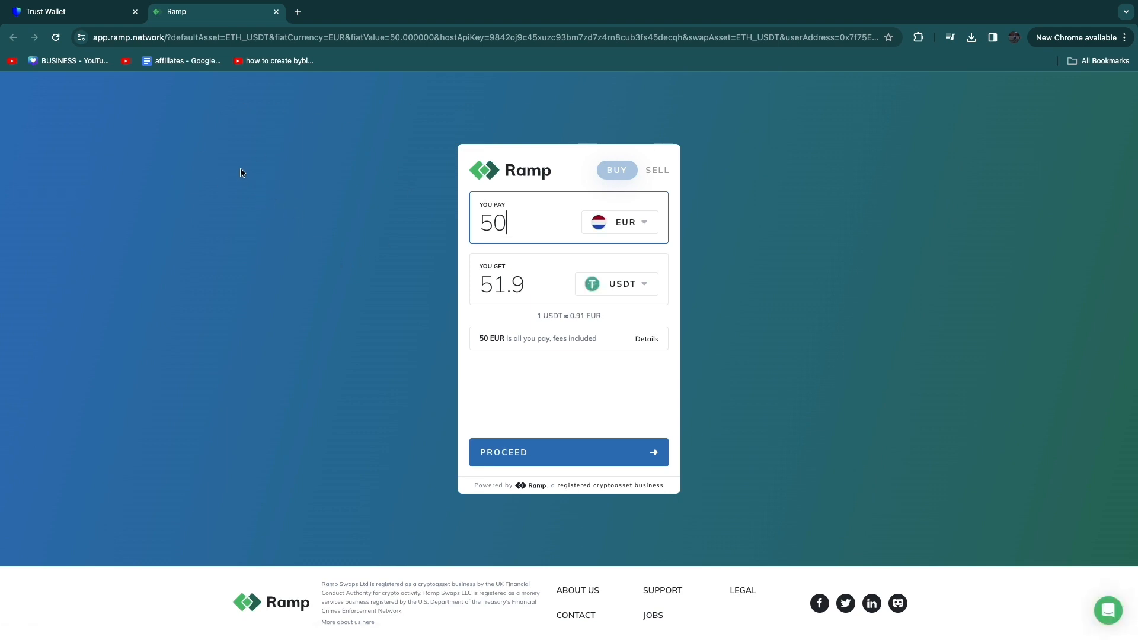
mouse_move(513, 229)
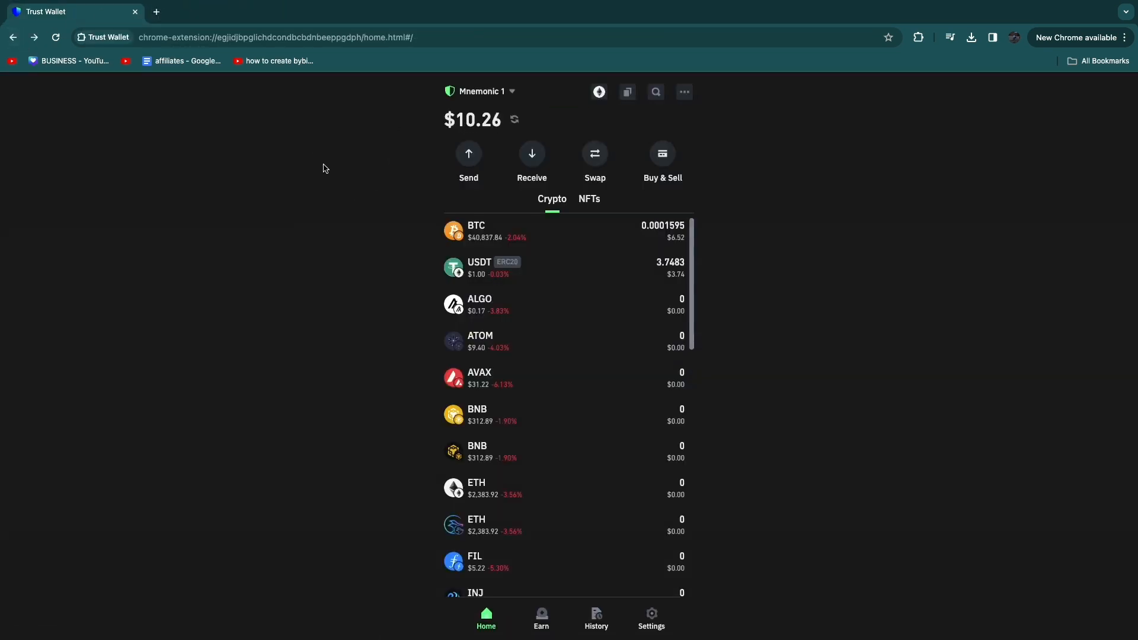
mouse_move(240, 130)
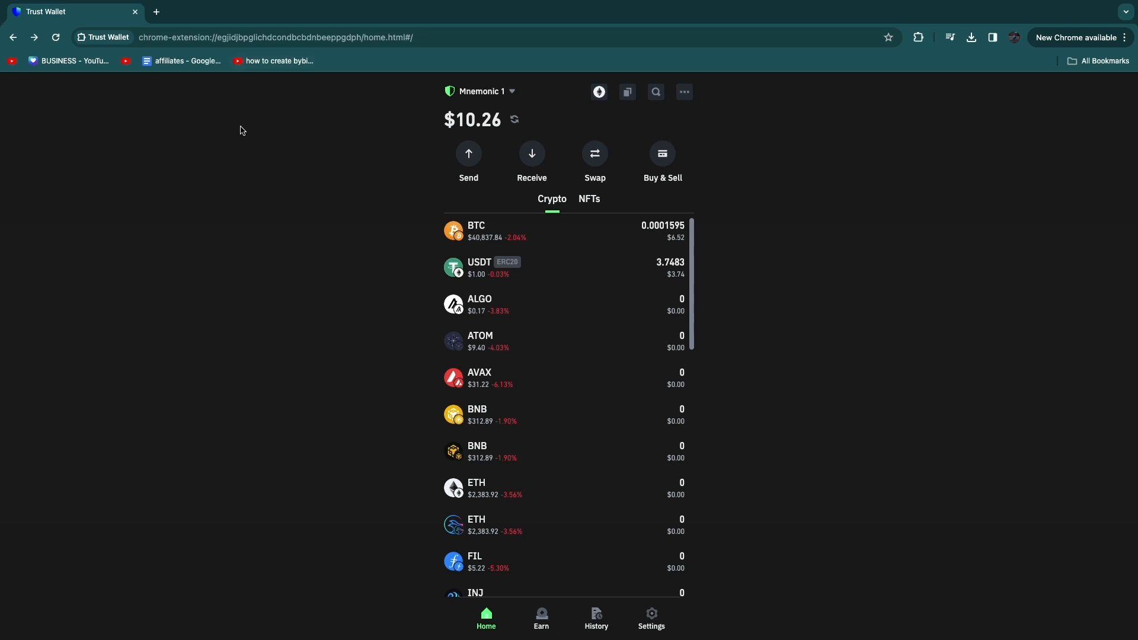